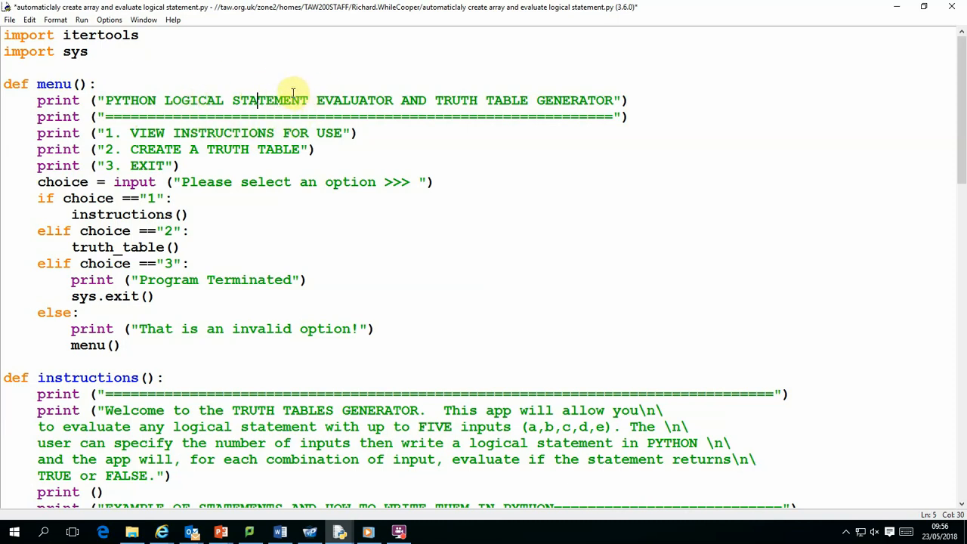
mouse_move(335, 89)
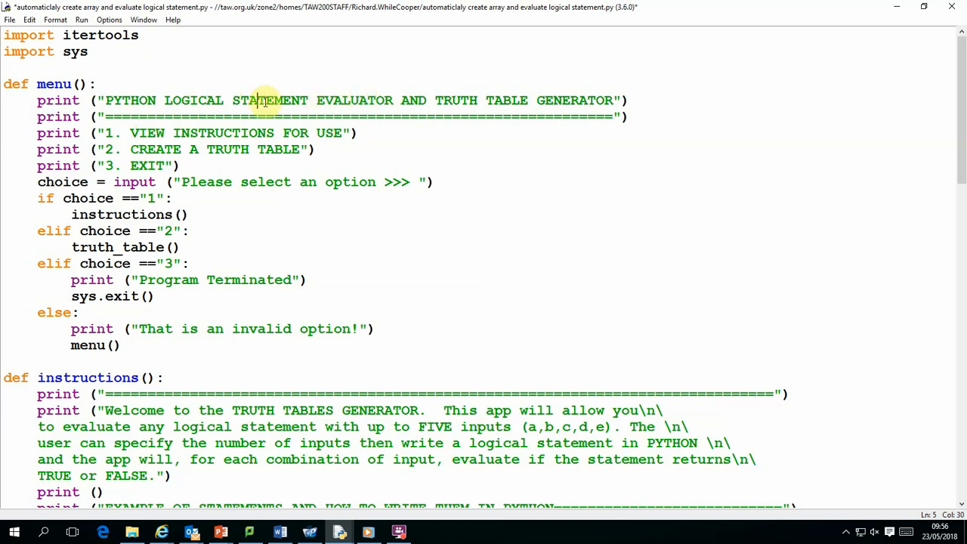
mouse_move(266, 363)
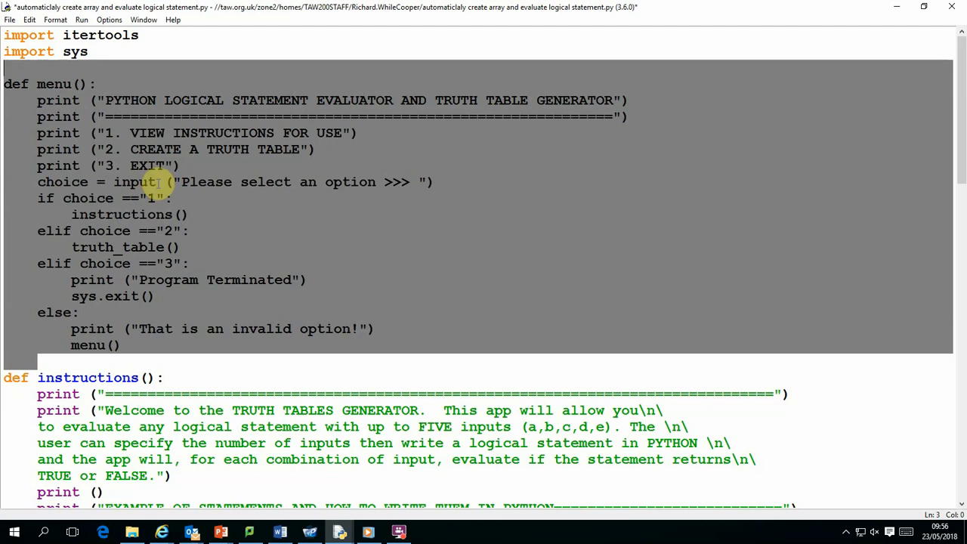
Step: Run the module, agreeing to save the source first, so the shell shows the generator's menu
scroll(down, 3)
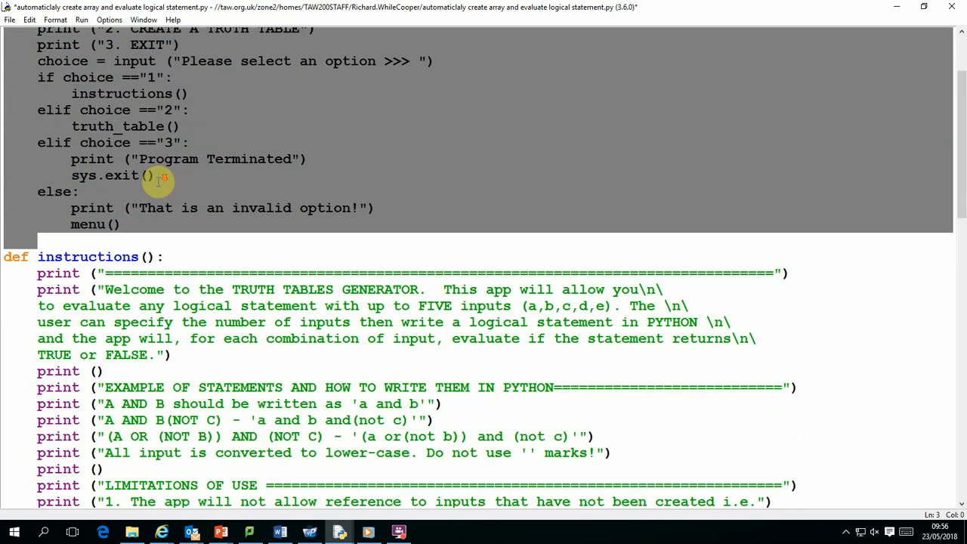
scroll(down, 3)
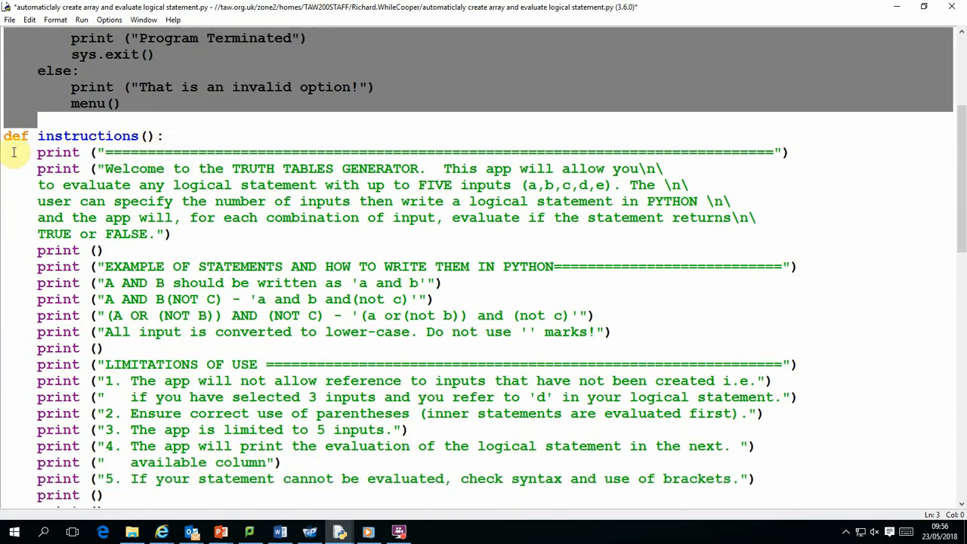
scroll(down, 3)
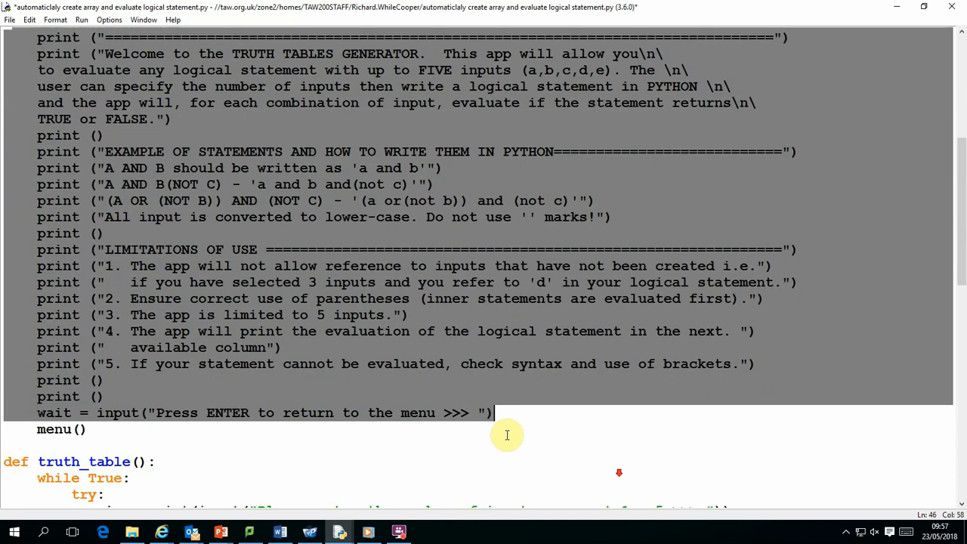
scroll(down, 3)
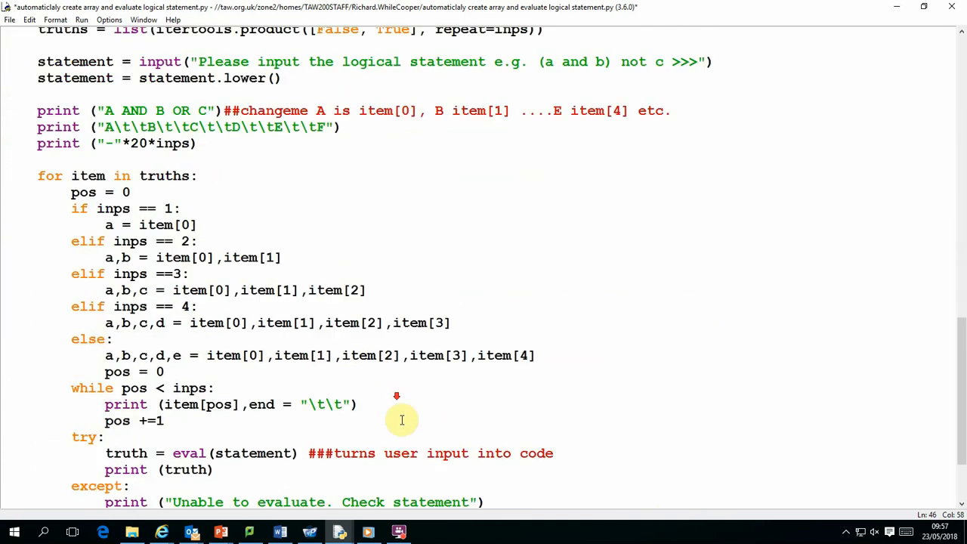
scroll(down, 3)
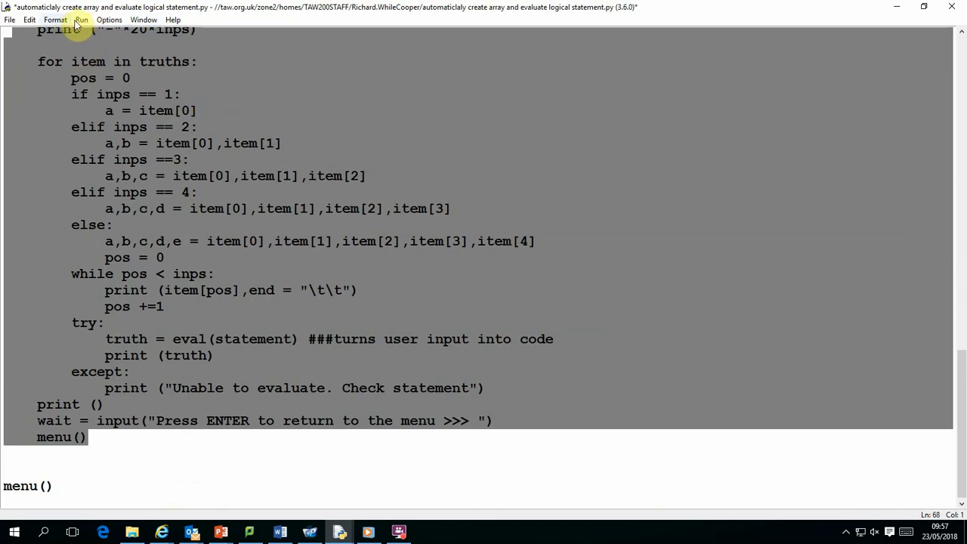
click(82, 19)
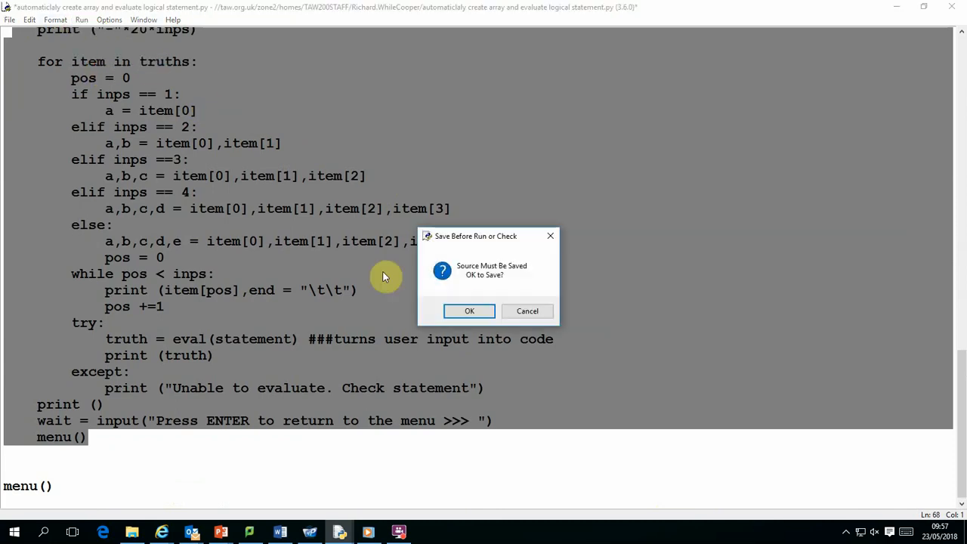
click(468, 312)
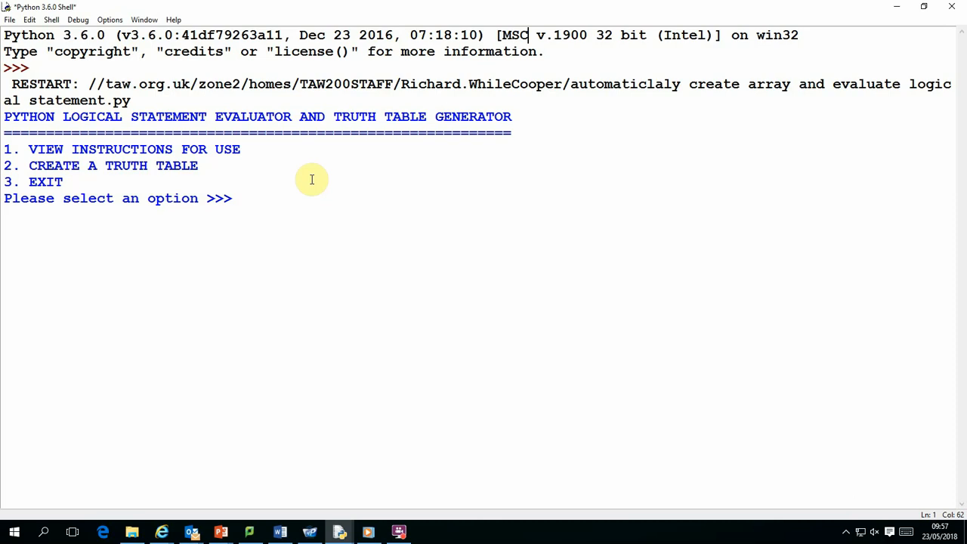
Step: Choose menu option 1 to display the generator's instructions, examples and limitations
text(1)
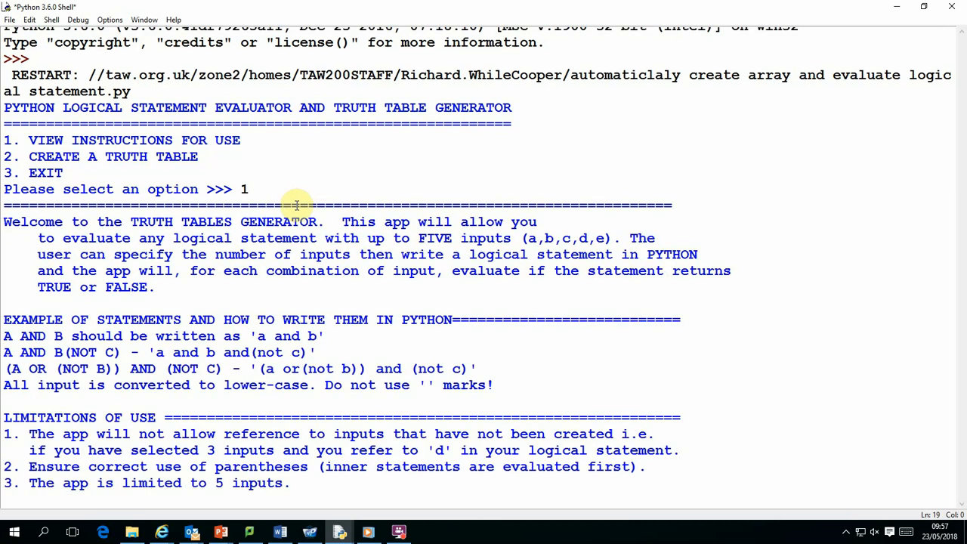
scroll(down, 3)
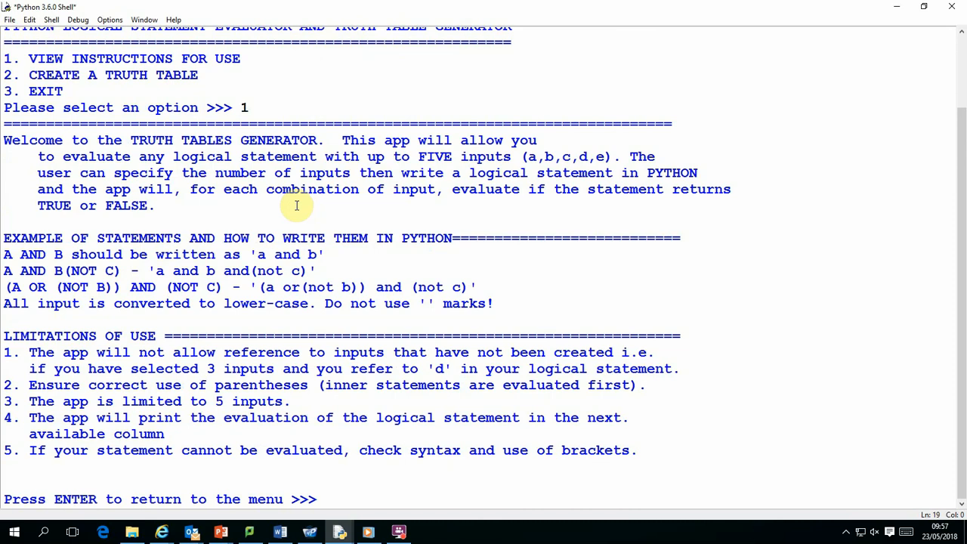
click(325, 498)
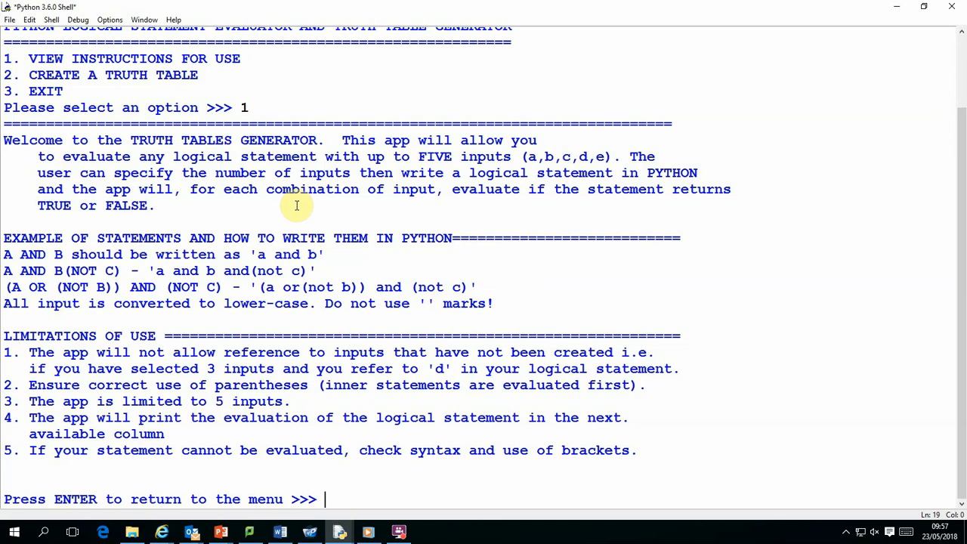
mouse_move(200, 371)
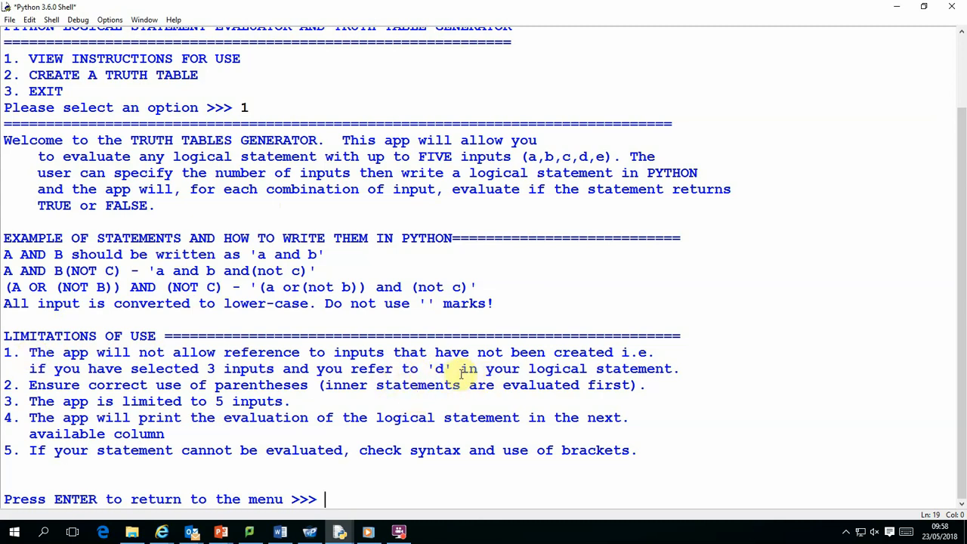
mouse_move(361, 386)
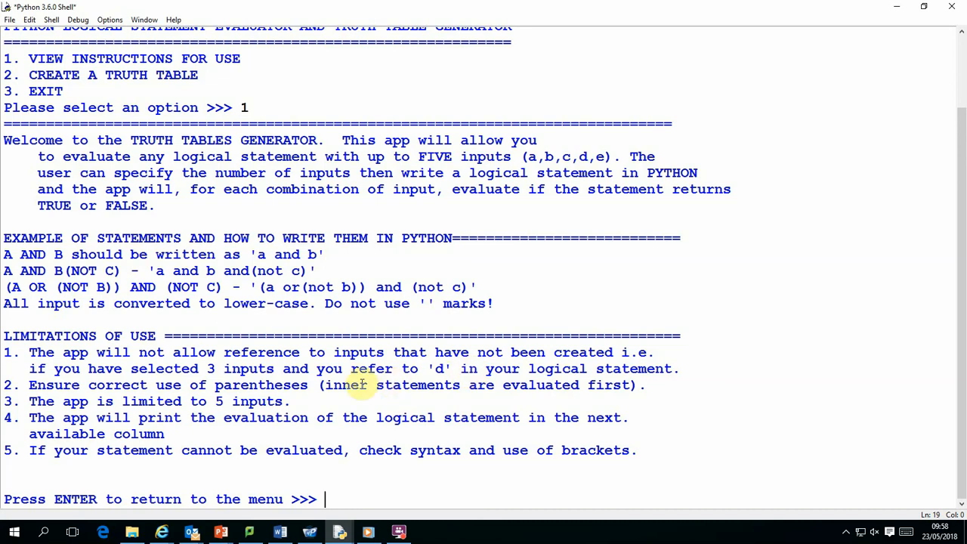
mouse_move(52, 386)
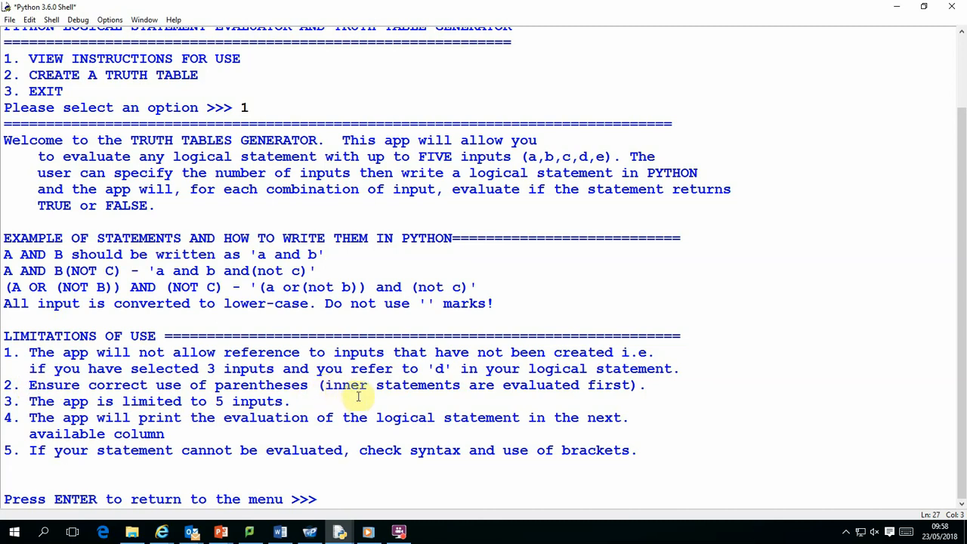
mouse_move(399, 436)
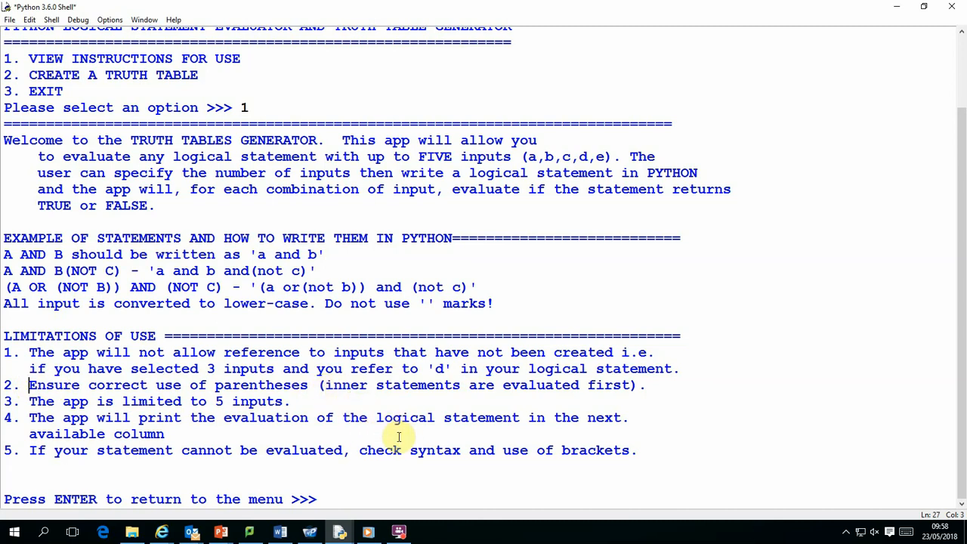
mouse_move(308, 434)
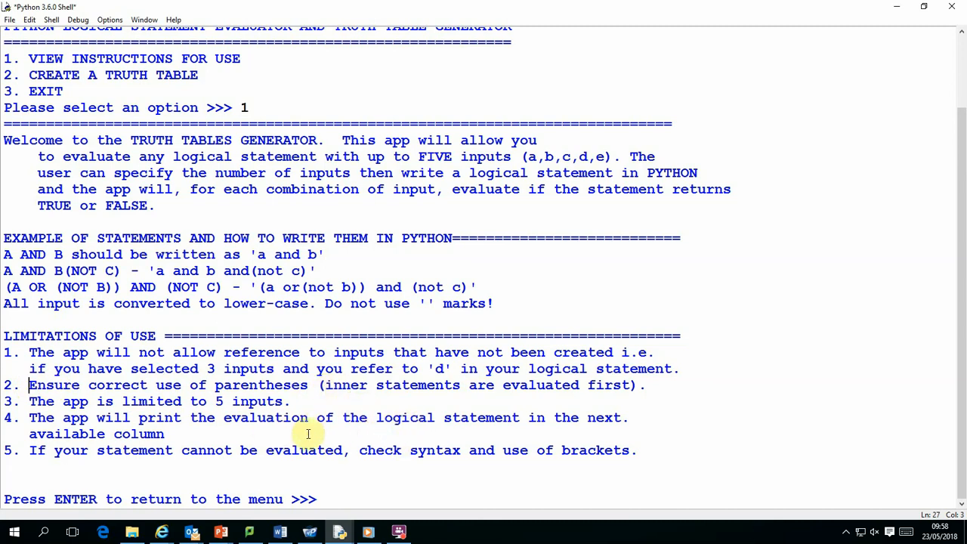
mouse_move(308, 411)
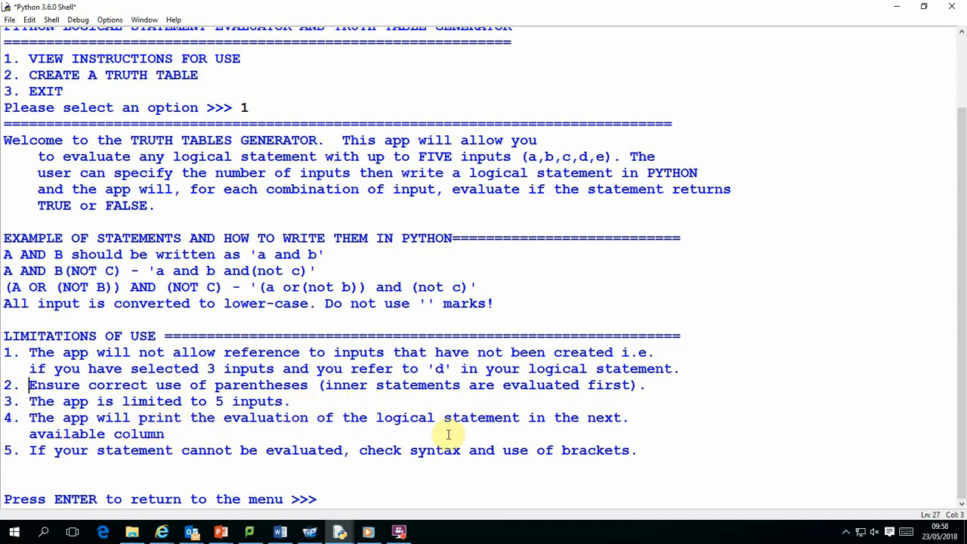
mouse_move(183, 435)
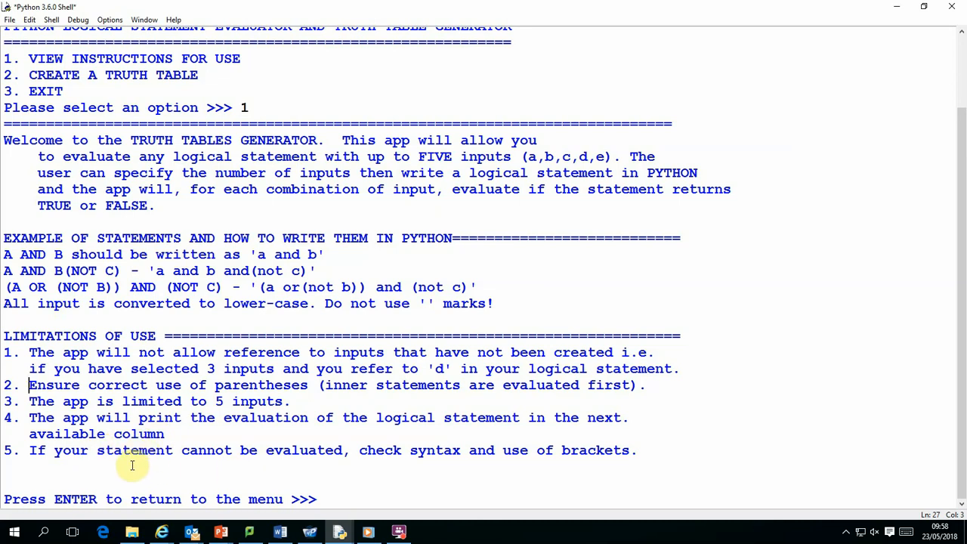
mouse_move(323, 464)
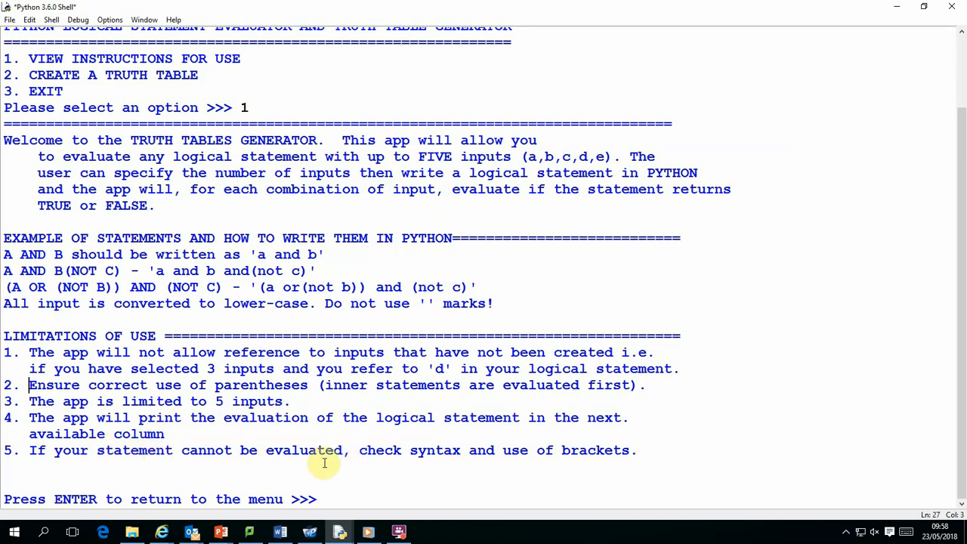
mouse_move(263, 450)
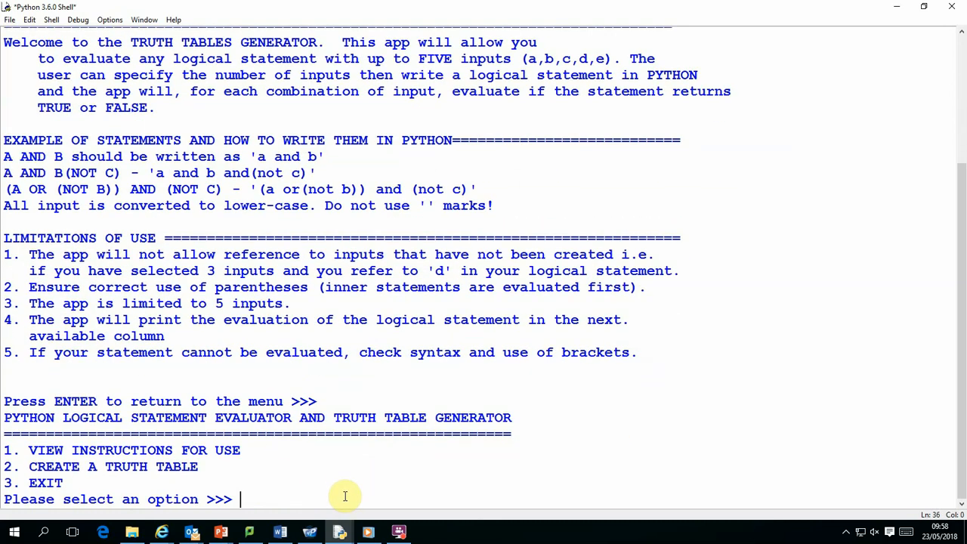
Step: Choose option 2 with 4 inputs and enter the statement '(a and b) and not(c) or d'
text(2)
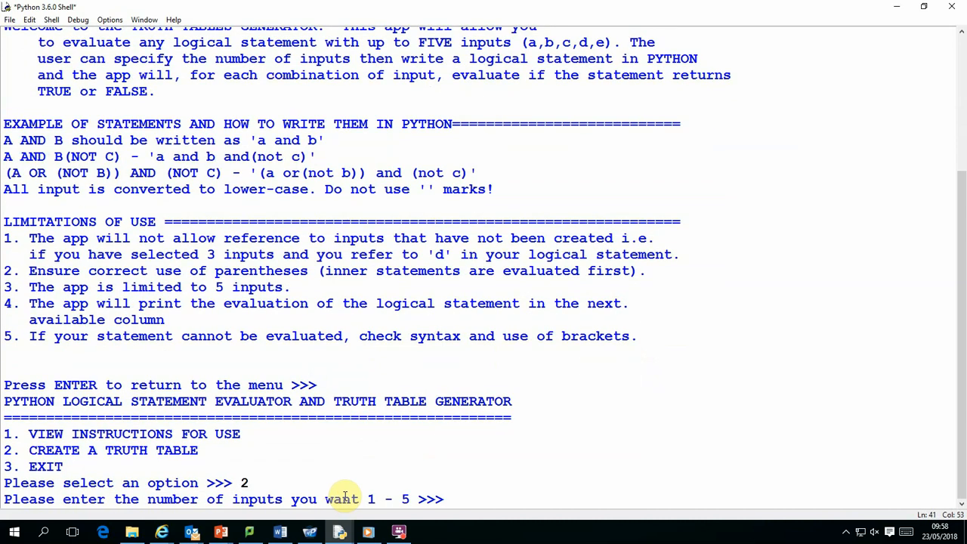
text(4)
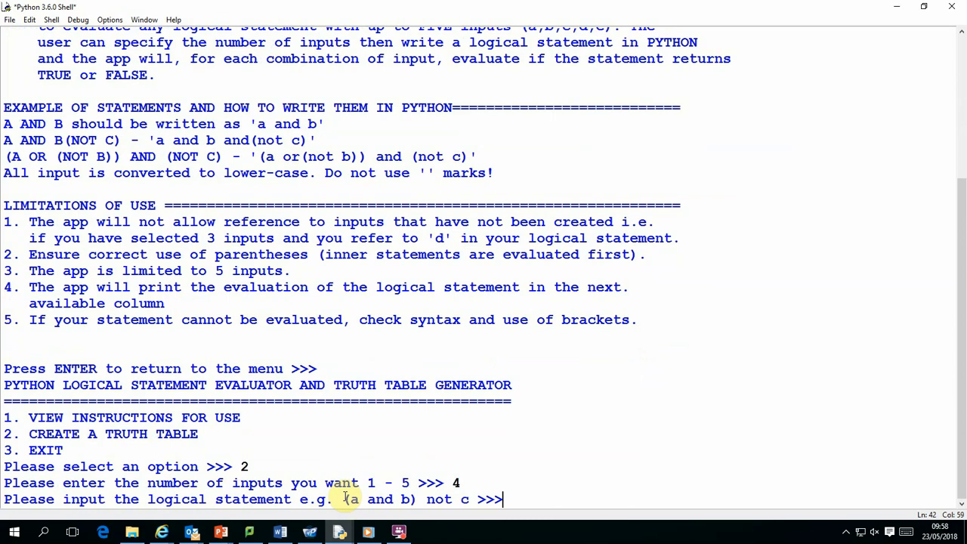
text((a and b)
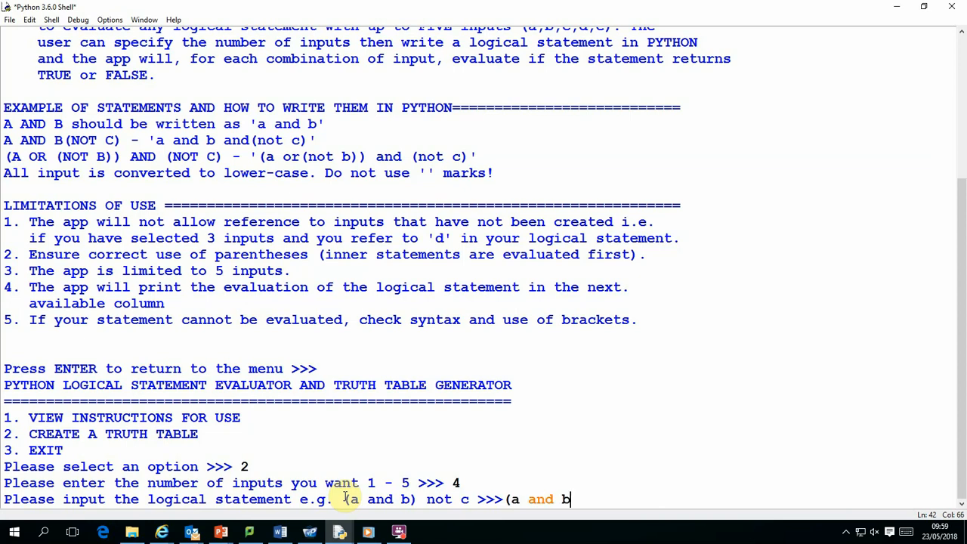
text())
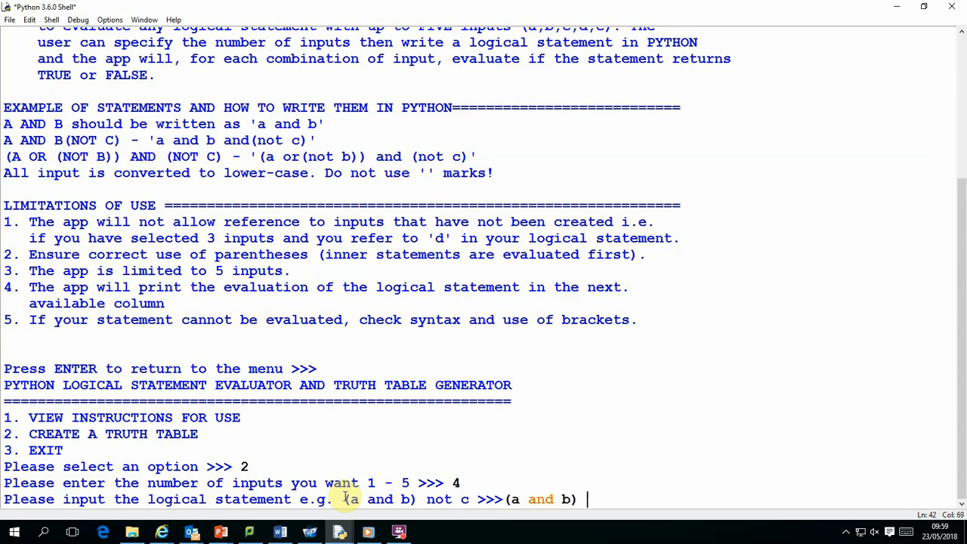
text(not)
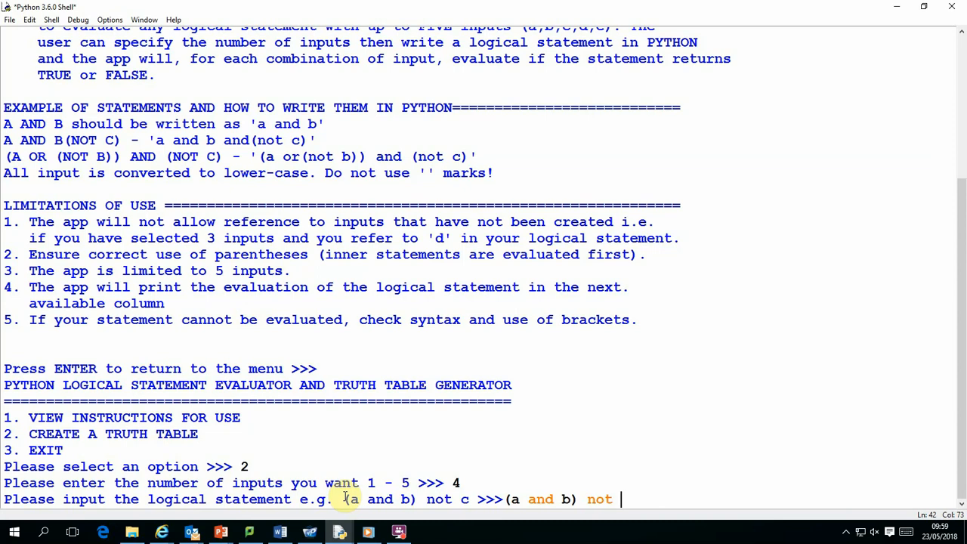
text(()
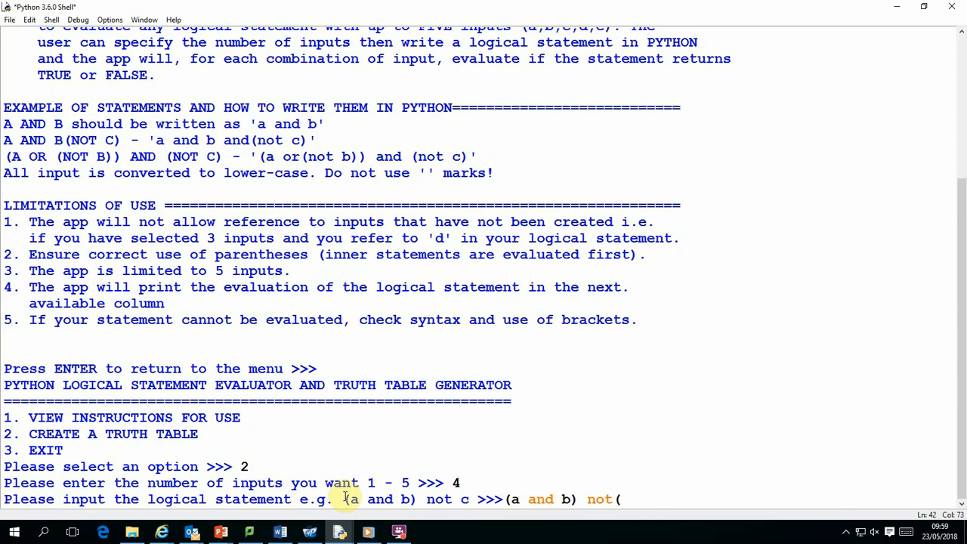
text(bo)
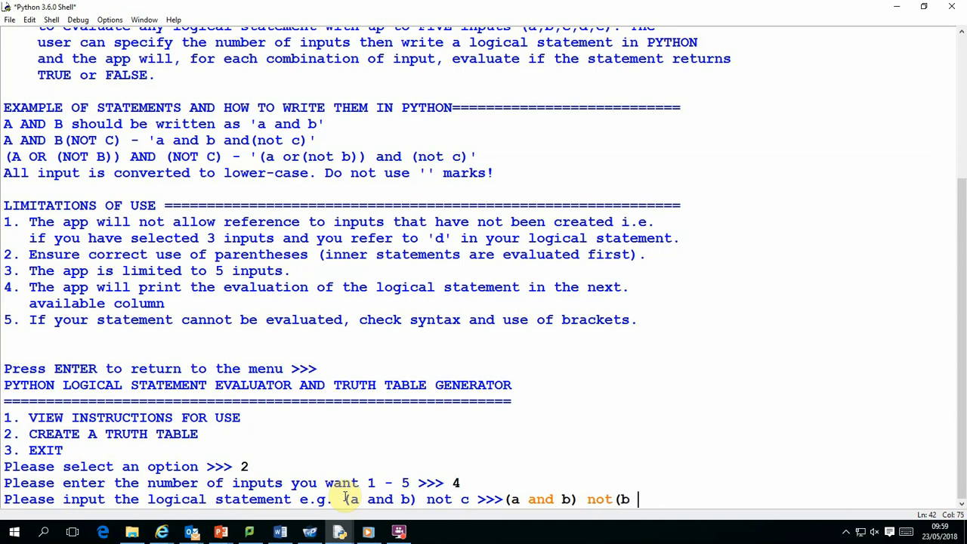
key(Backspace)
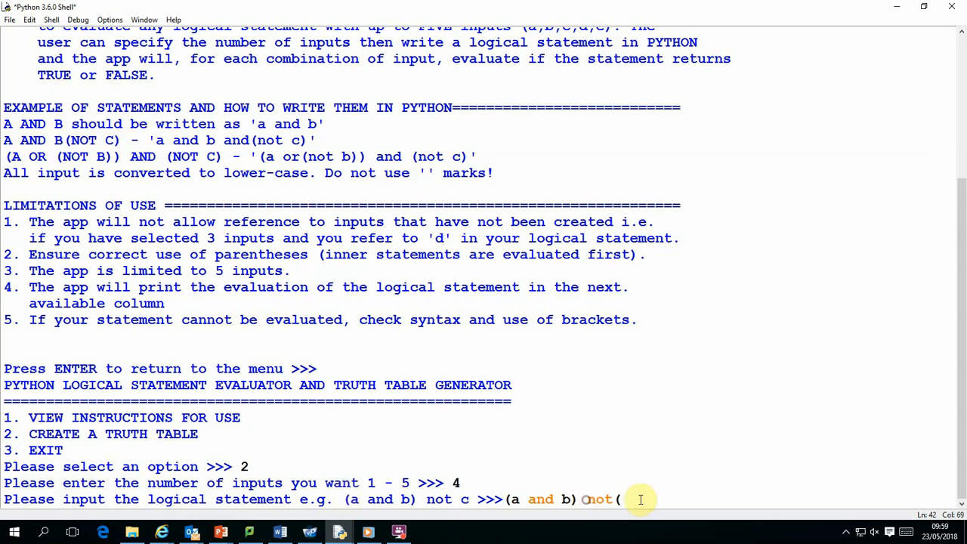
text(and not()
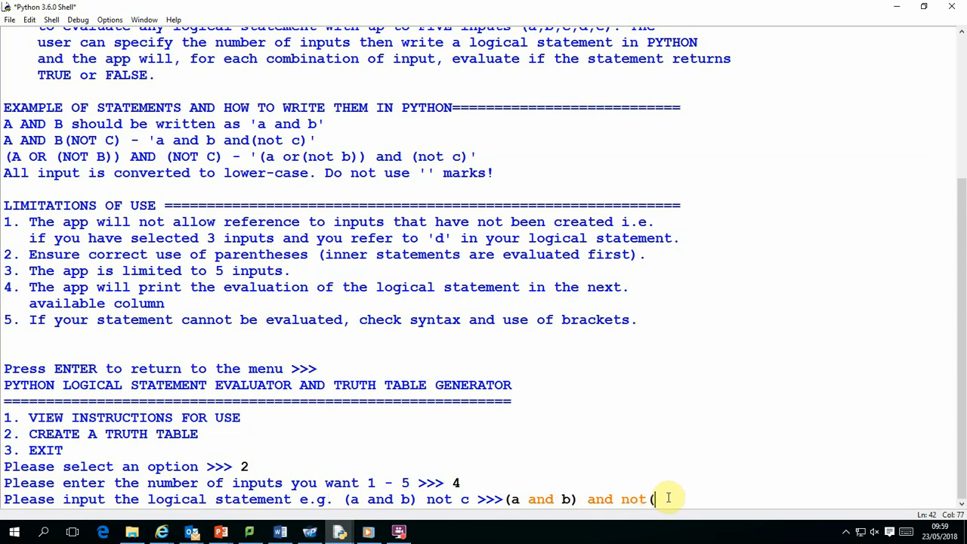
text(d)
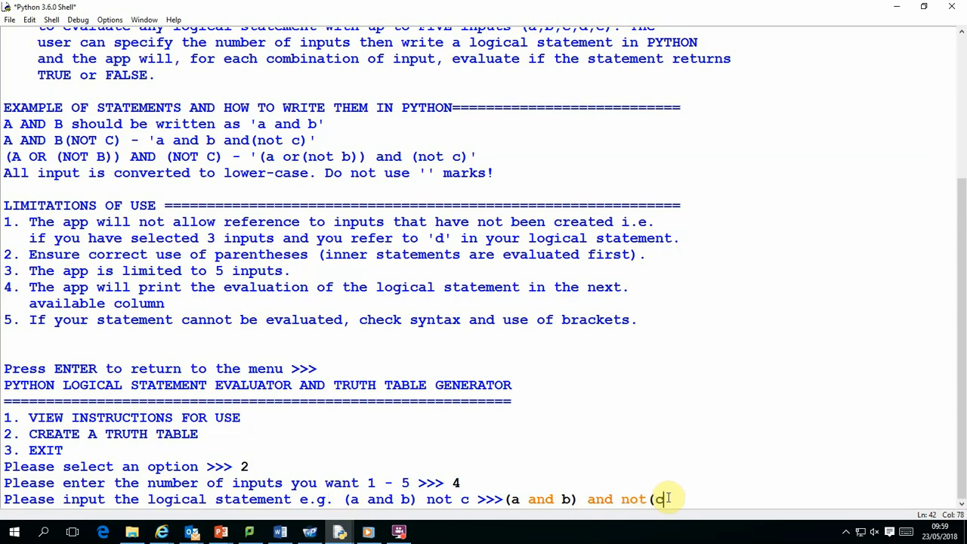
text() or d)
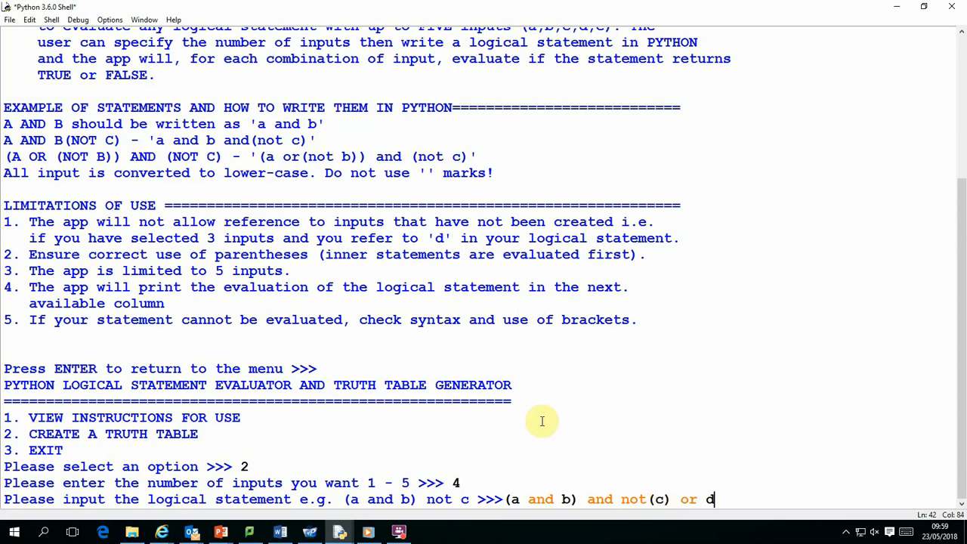
mouse_move(592, 444)
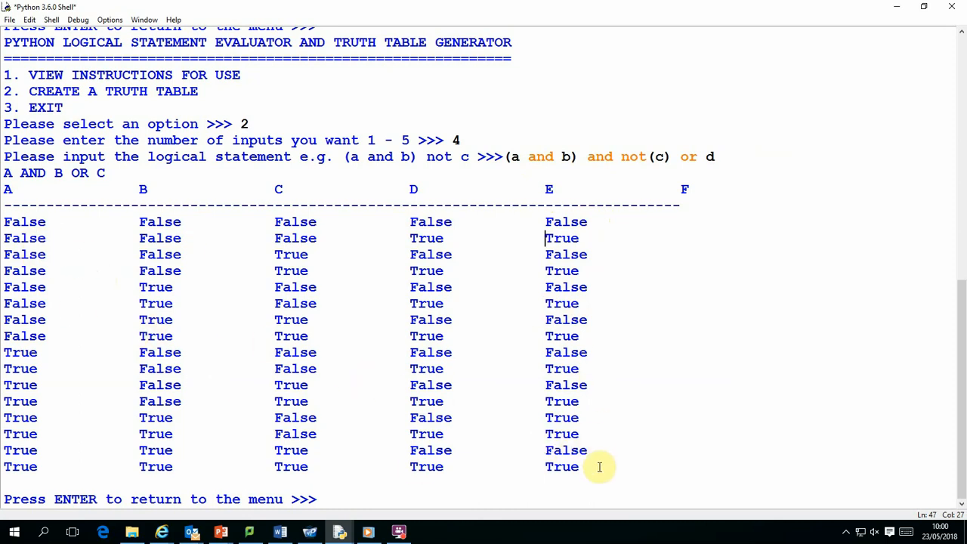
Step: Highlight the 16-row truth table for review, then clear the selection
drag(3, 221, 581, 465)
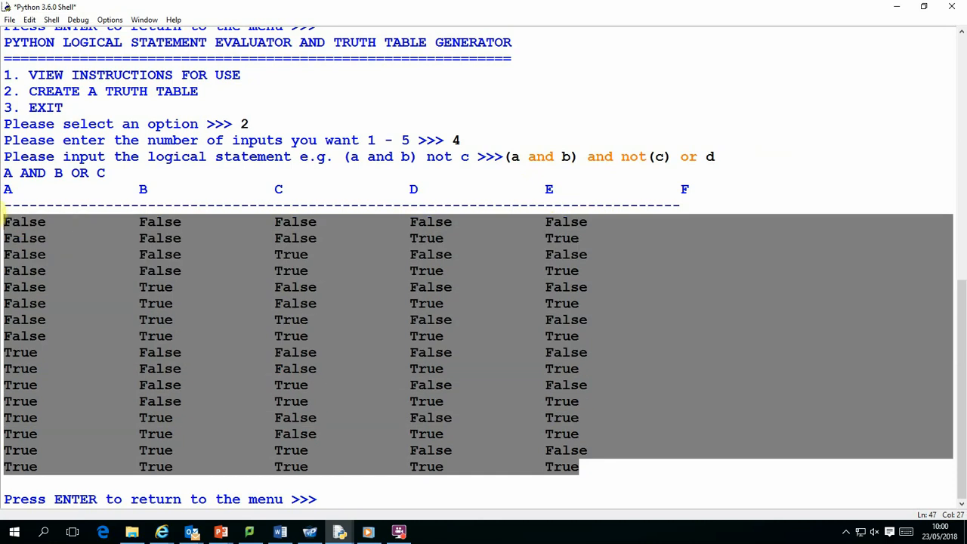
click(607, 470)
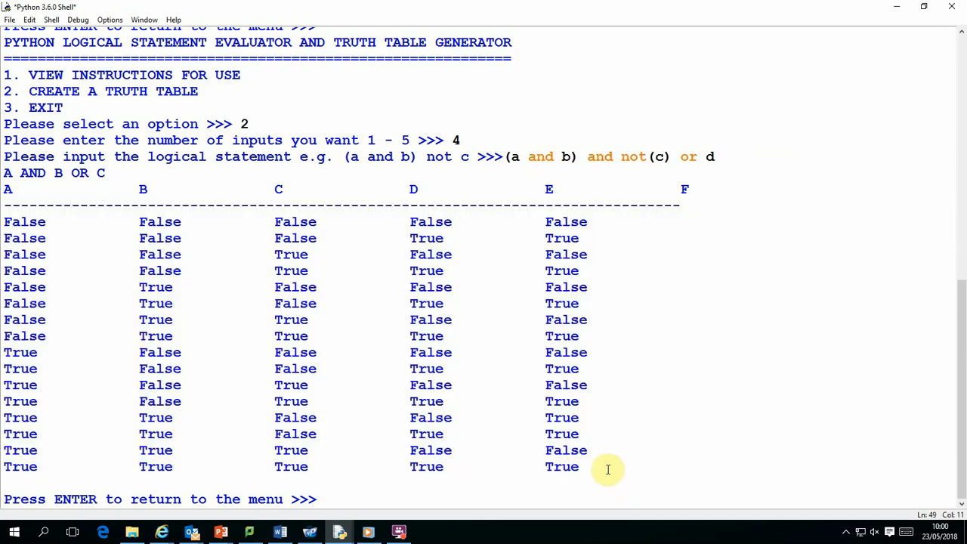
mouse_move(719, 174)
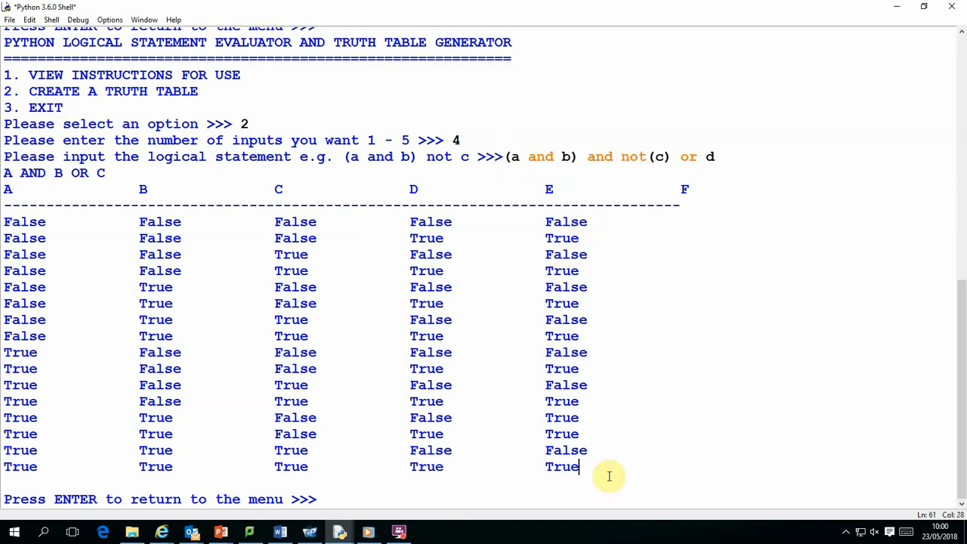
mouse_move(521, 441)
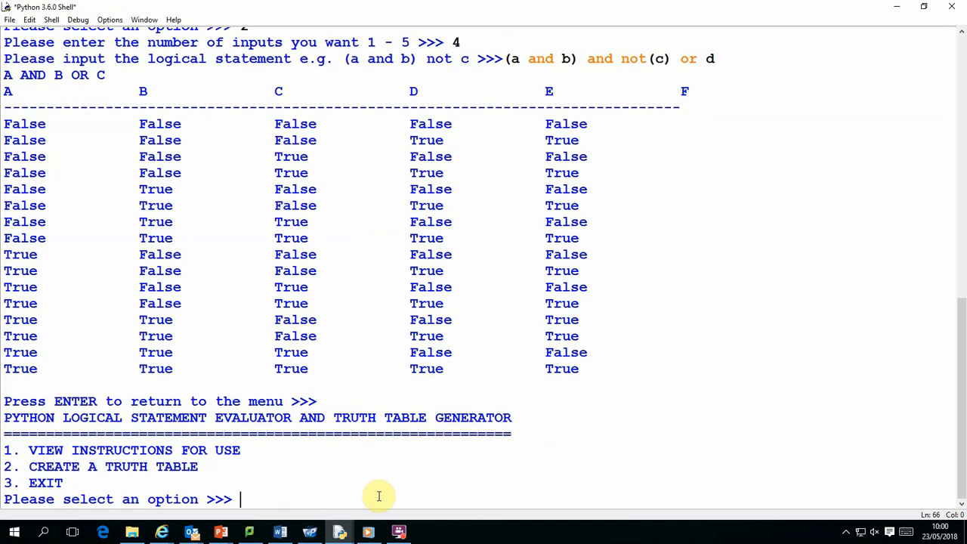
Step: Choose option 2 with 2 inputs, evaluate 'a and b', and return to the menu
text(2)
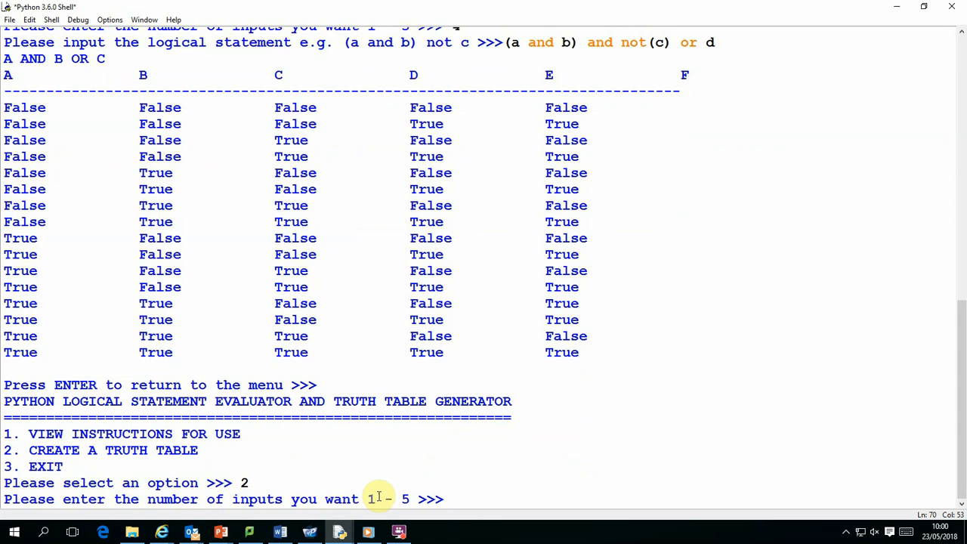
text(2)
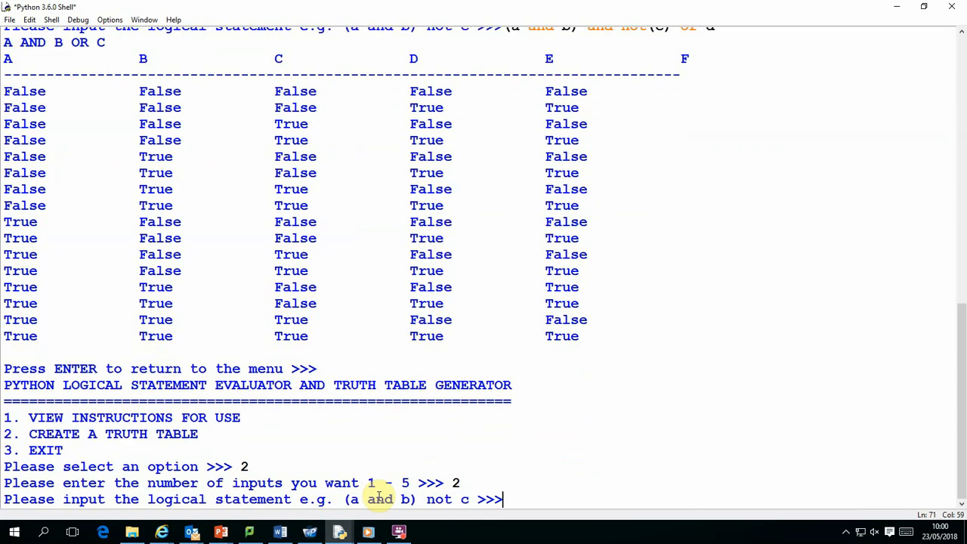
text(a and b)
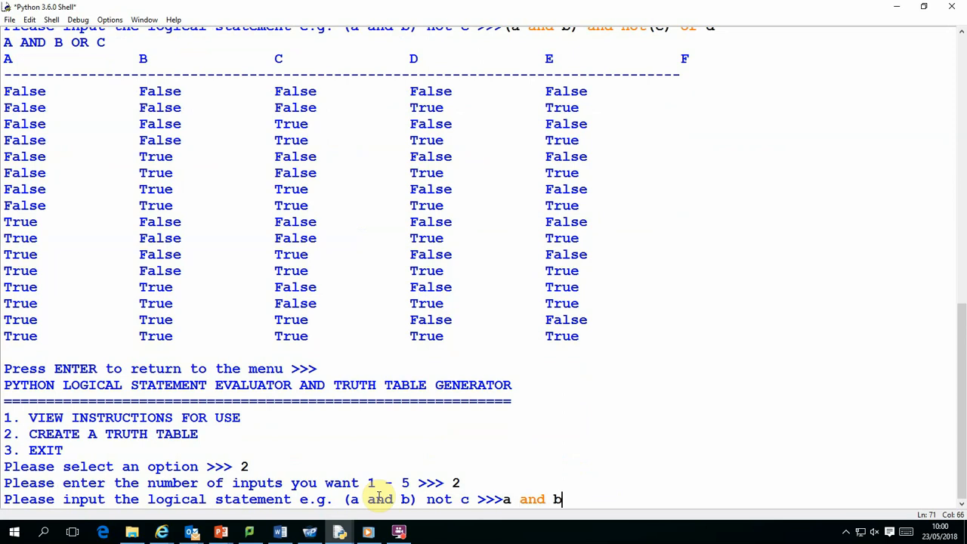
key(enter)
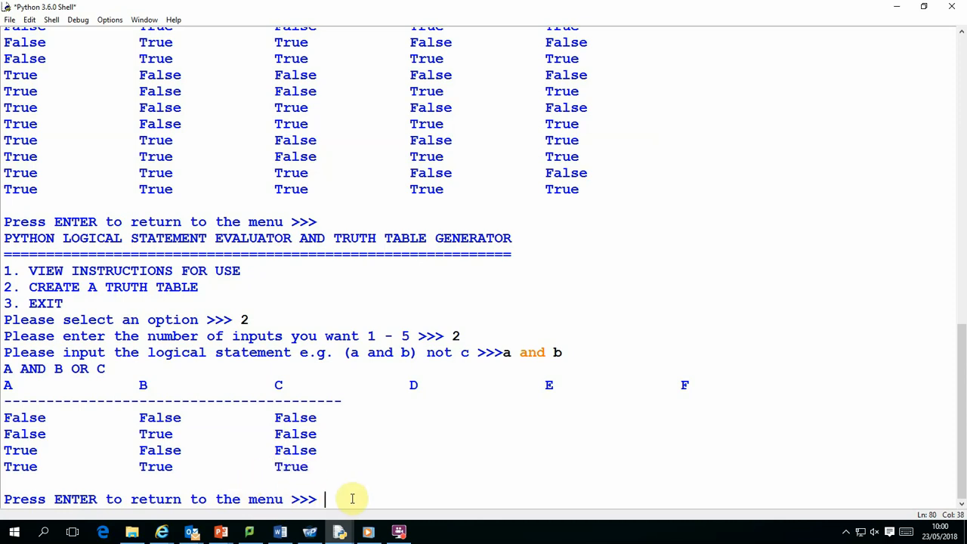
key(enter)
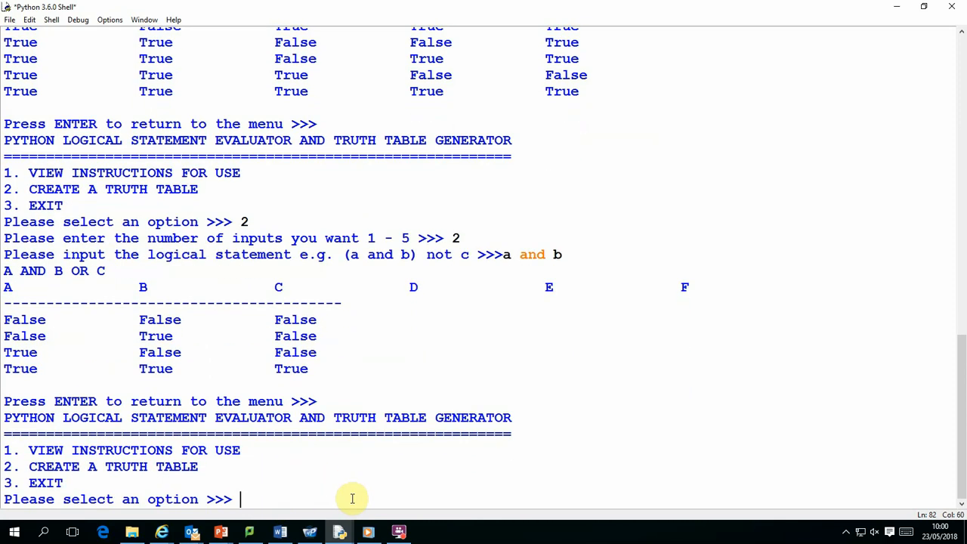
Step: Choose option 2 with 3 inputs and submit the statement '(a or b) and not c'
text(2)
text(a o)
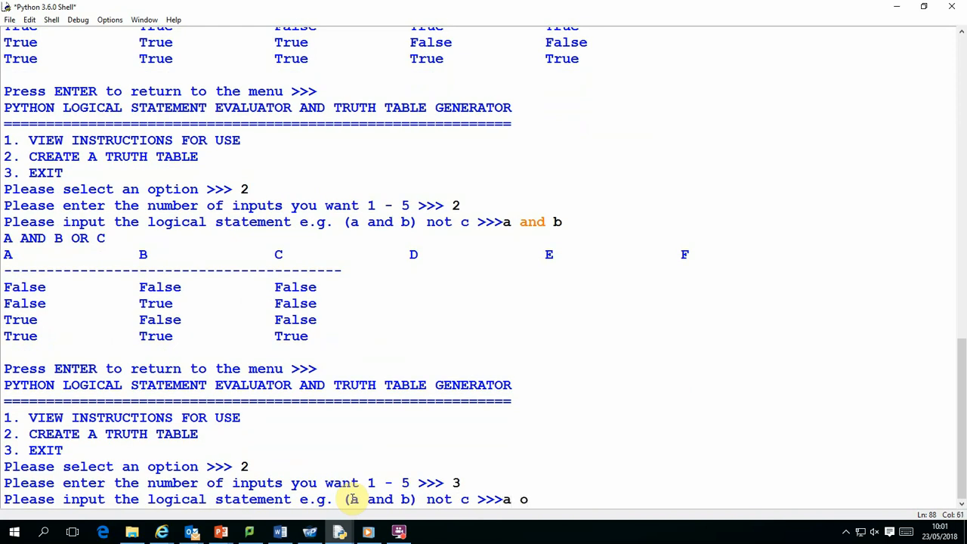
text(r b)
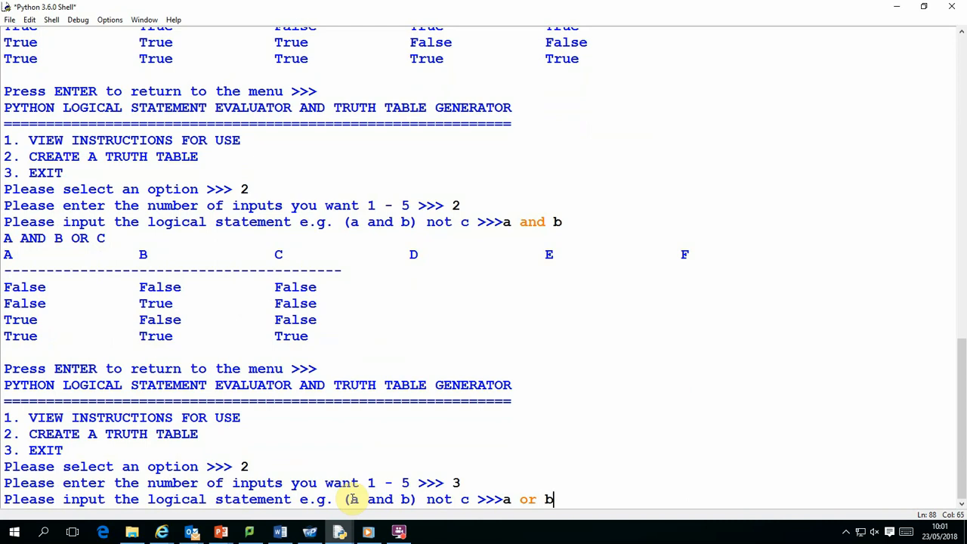
text() and not)
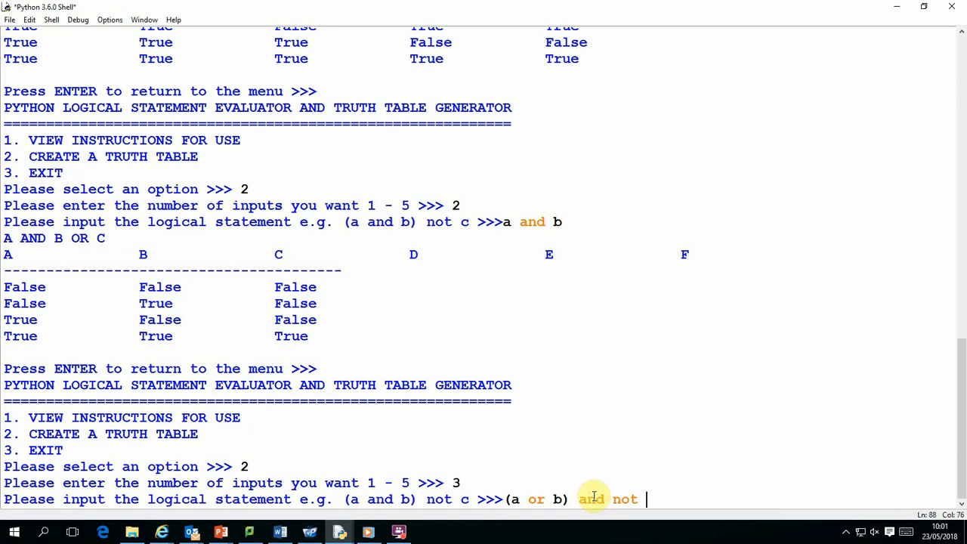
text(c)
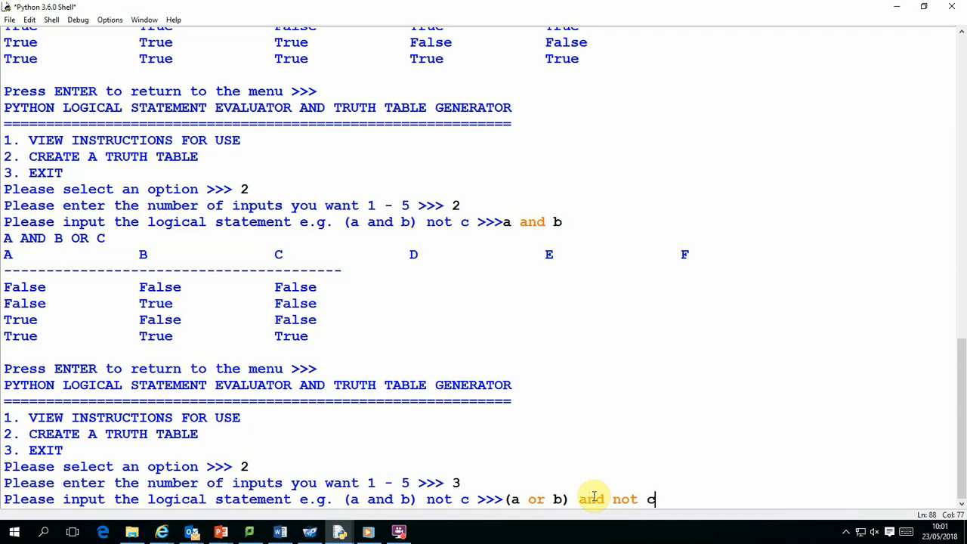
key(enter)
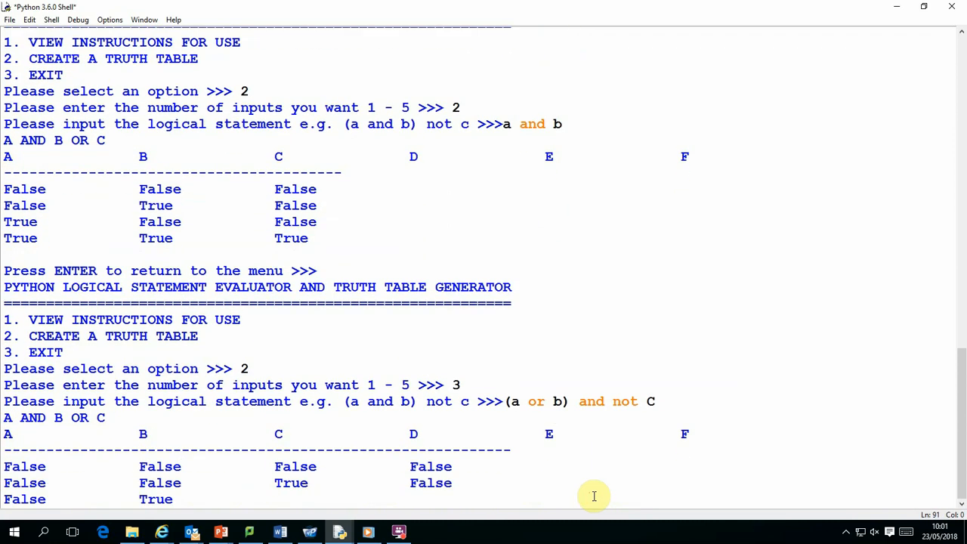
Step: Review the 8-row table, return to the menu and switch to the script's editor window
scroll(down, 3)
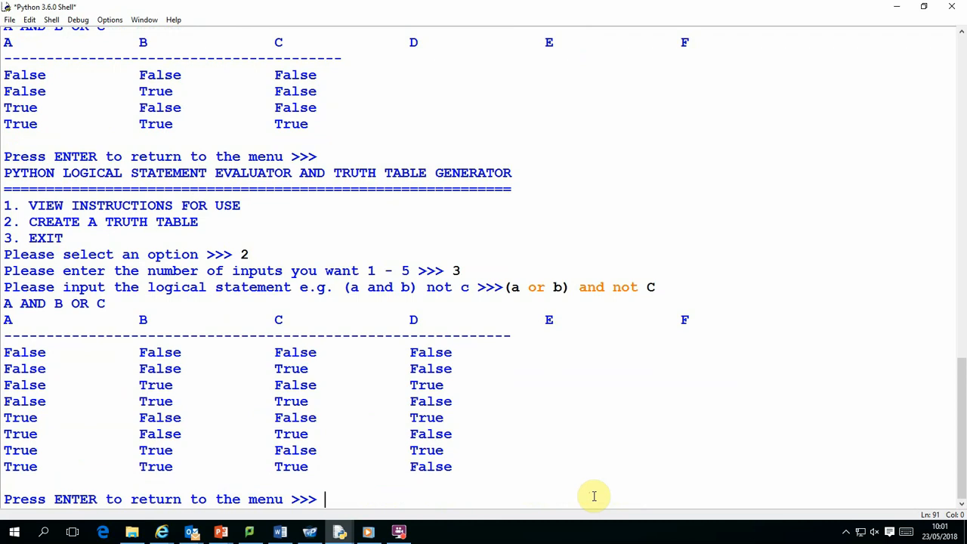
mouse_move(323, 426)
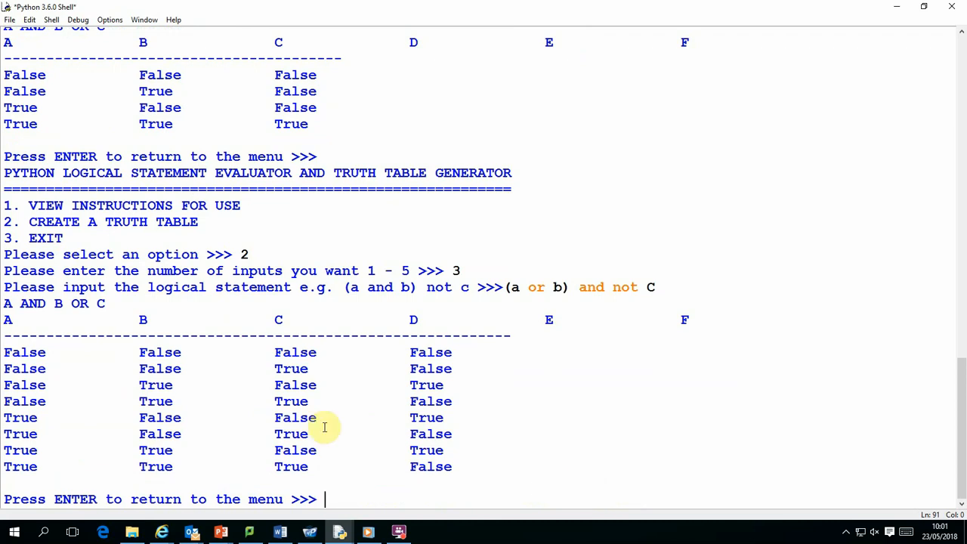
mouse_move(354, 363)
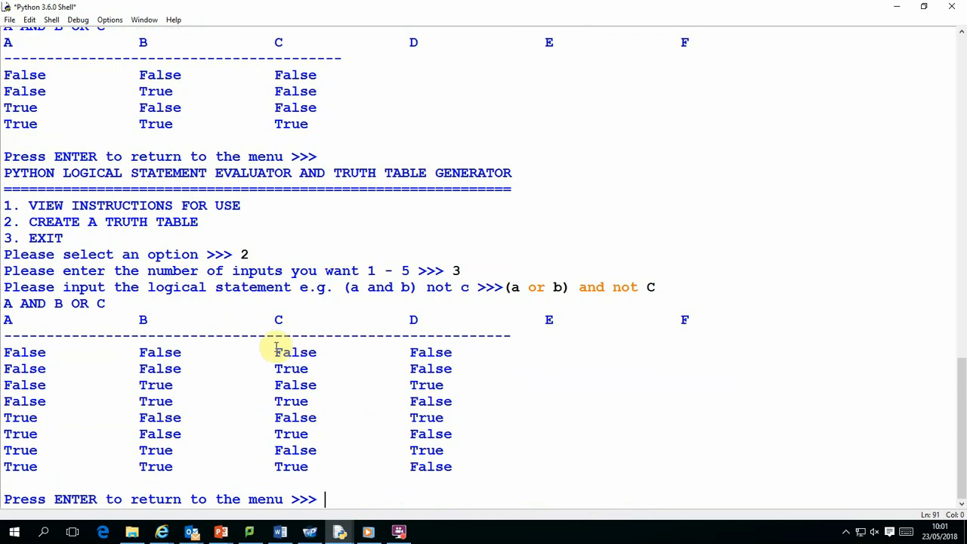
mouse_move(318, 478)
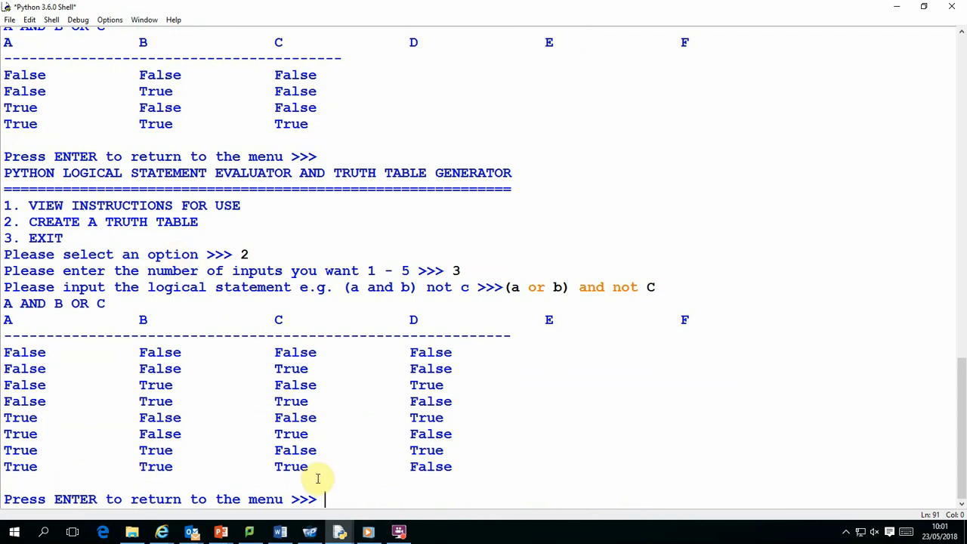
key(enter)
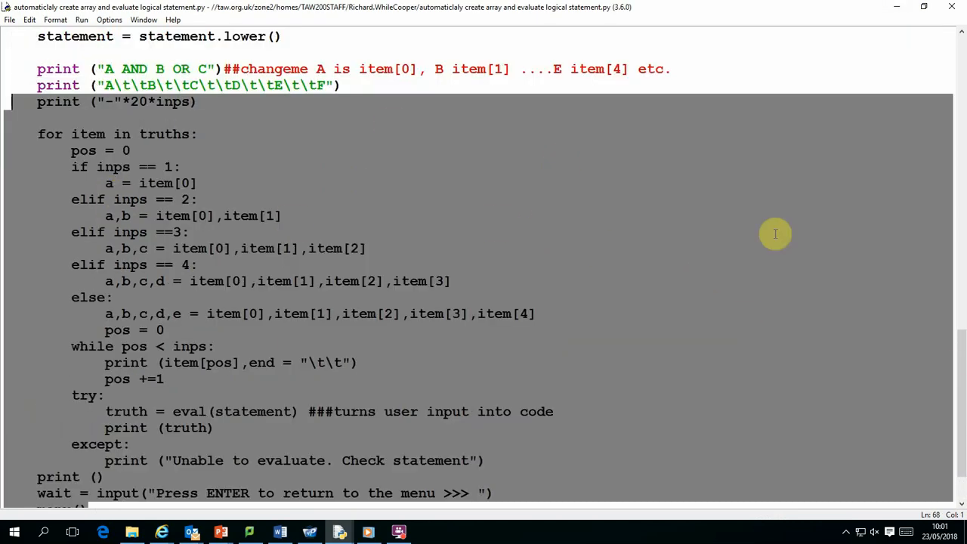
Step: Scroll the editor to the top of the script showing the imports and menu function
scroll(up, 3)
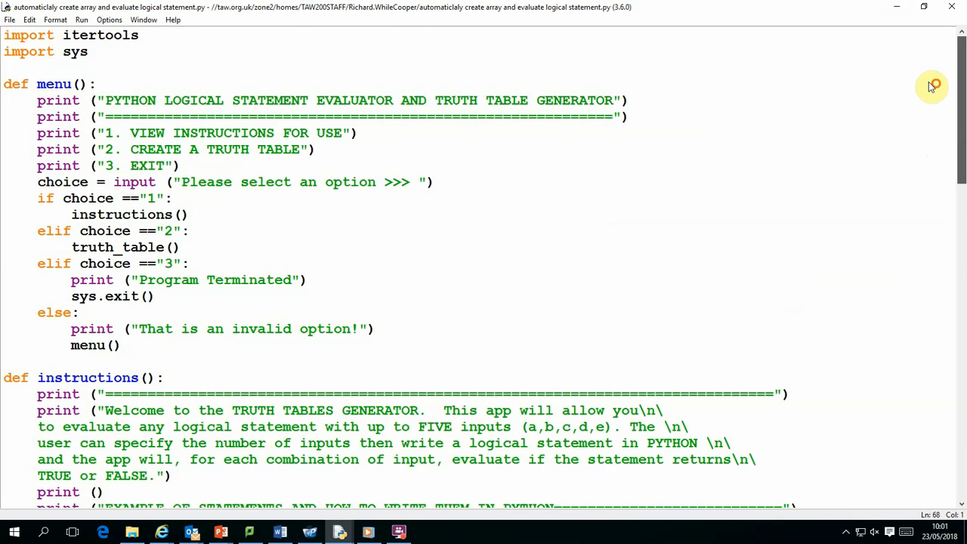
click(241, 149)
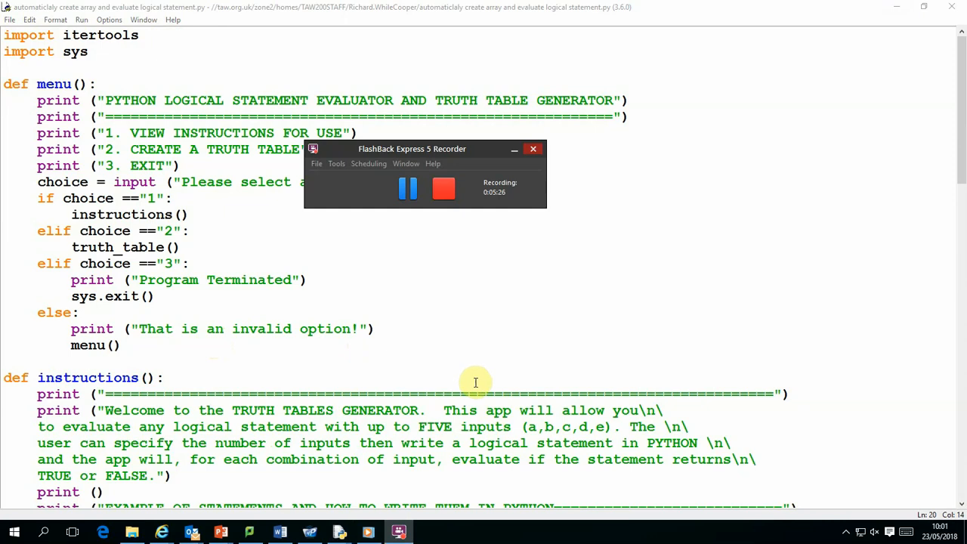
mouse_move(465, 341)
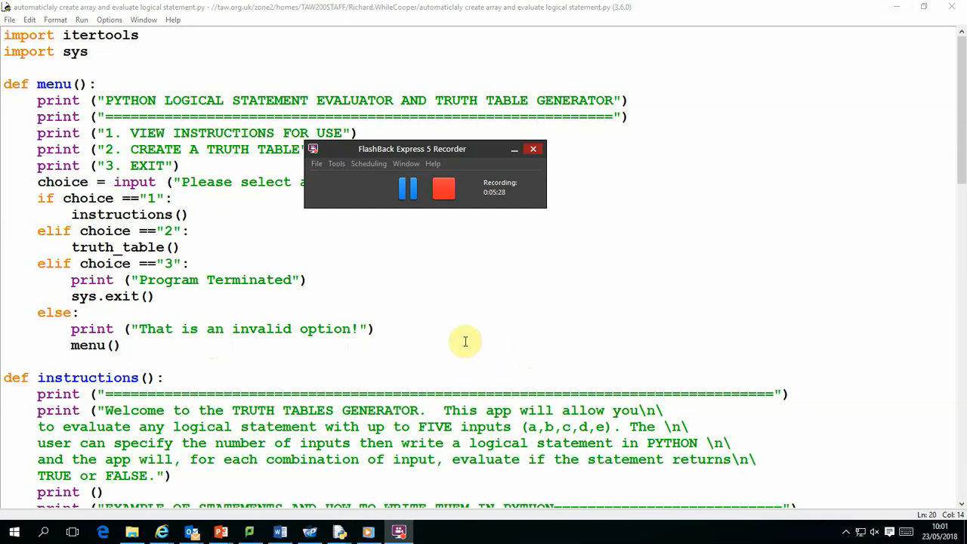